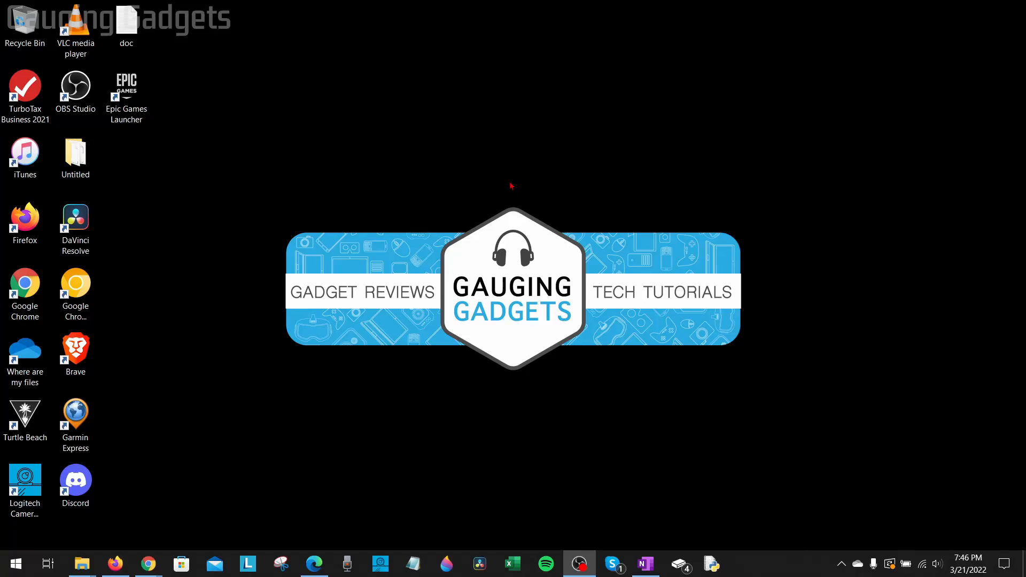
pyautogui.moveTo(506, 179)
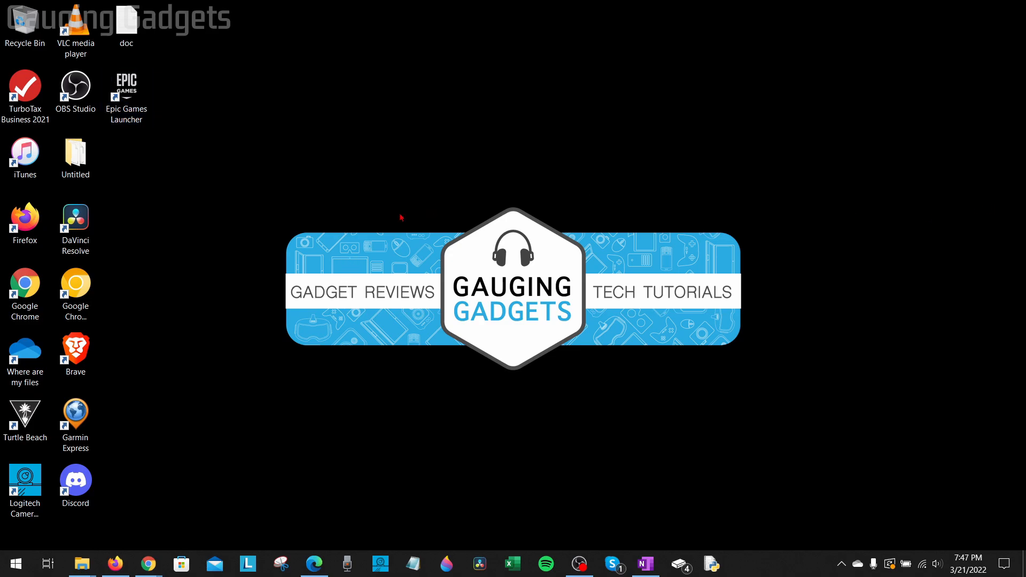
pyautogui.moveTo(555, 176)
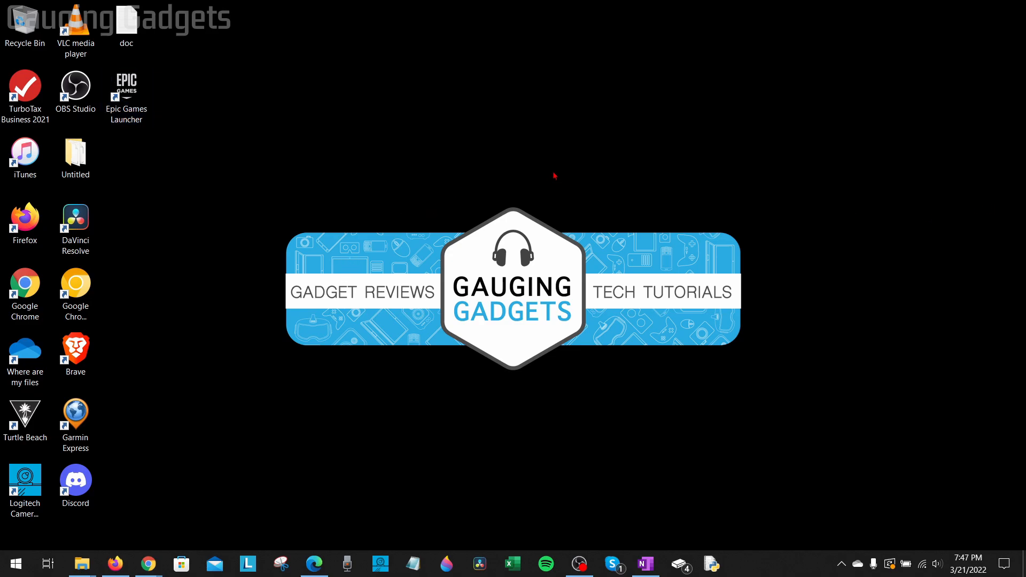
pyautogui.moveTo(559, 176)
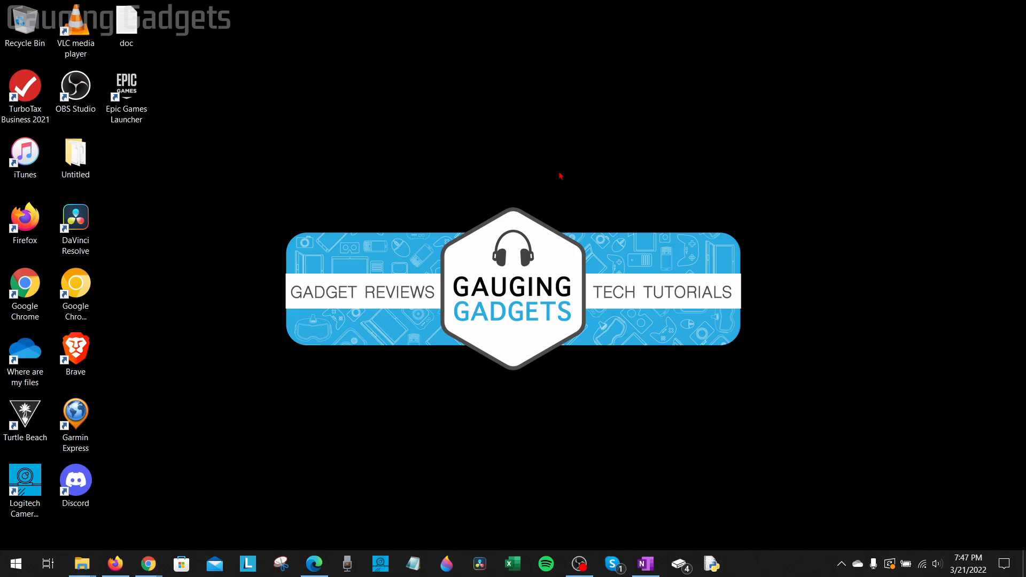
pyautogui.moveTo(567, 165)
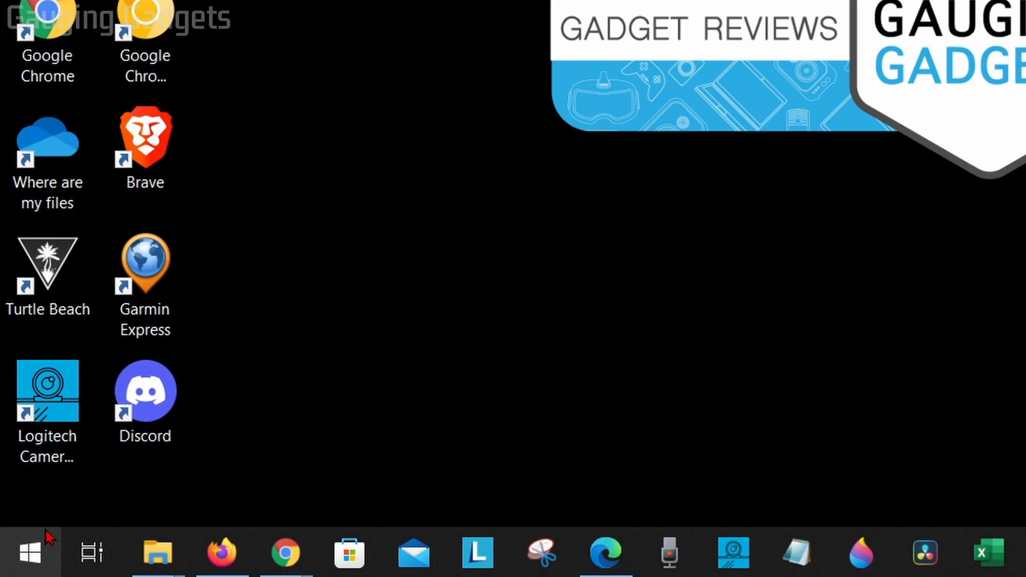
# After ending the task, run Epic Games Launcher as administrator from its desktop shortcut menu
pyautogui.rightClick(29, 553)
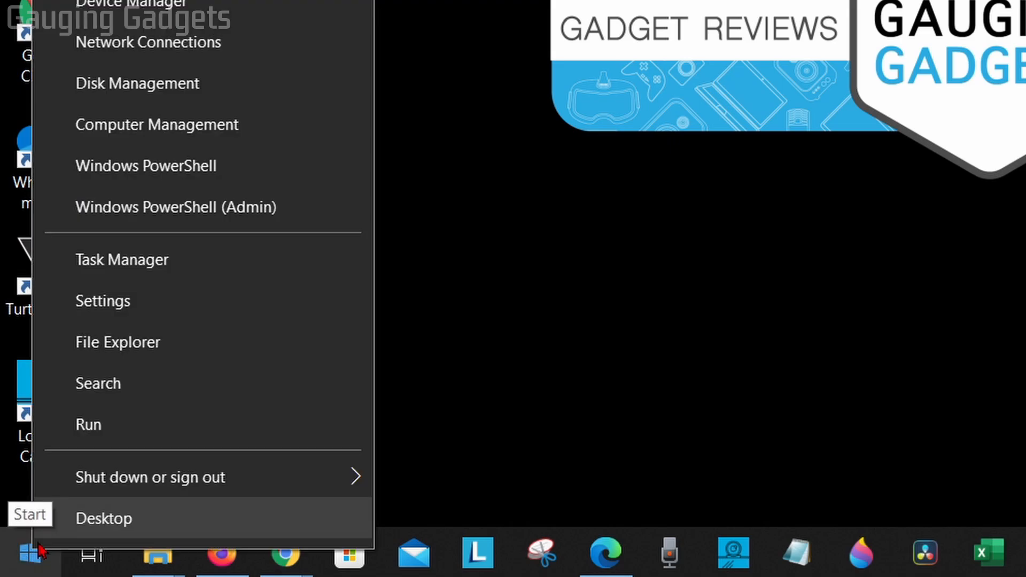
pyautogui.moveTo(127, 271)
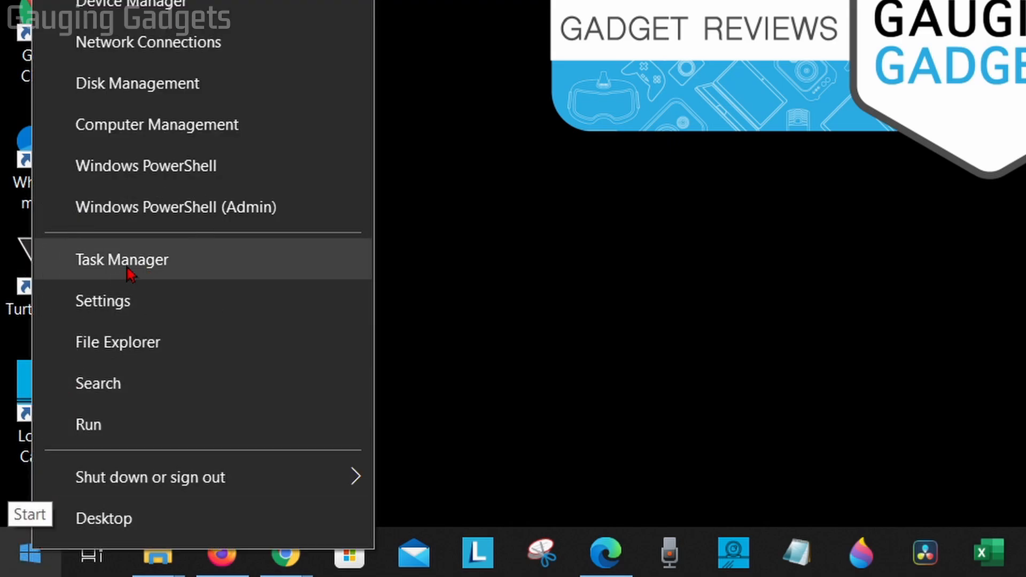
pyautogui.click(122, 259)
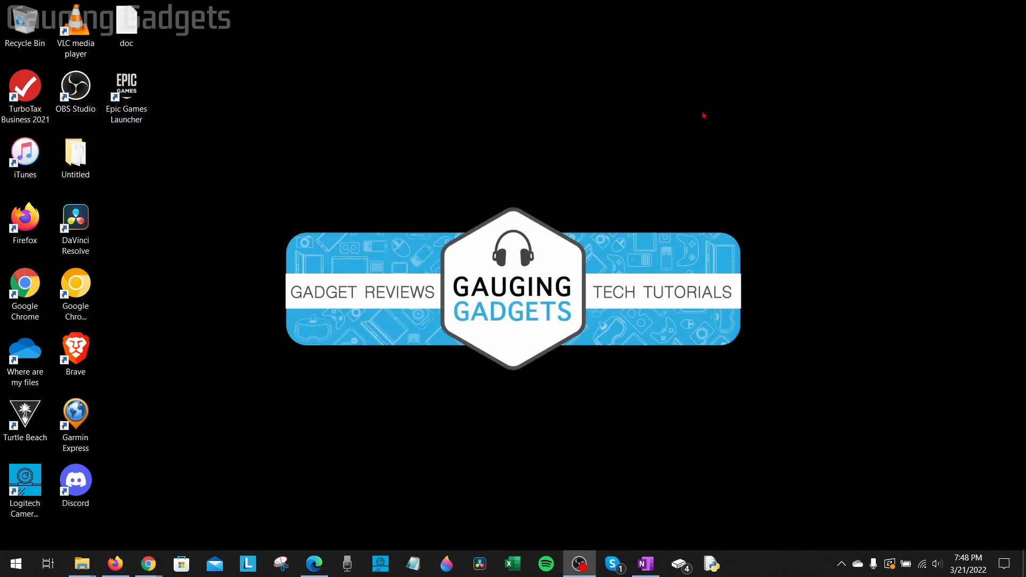
pyautogui.moveTo(489, 196)
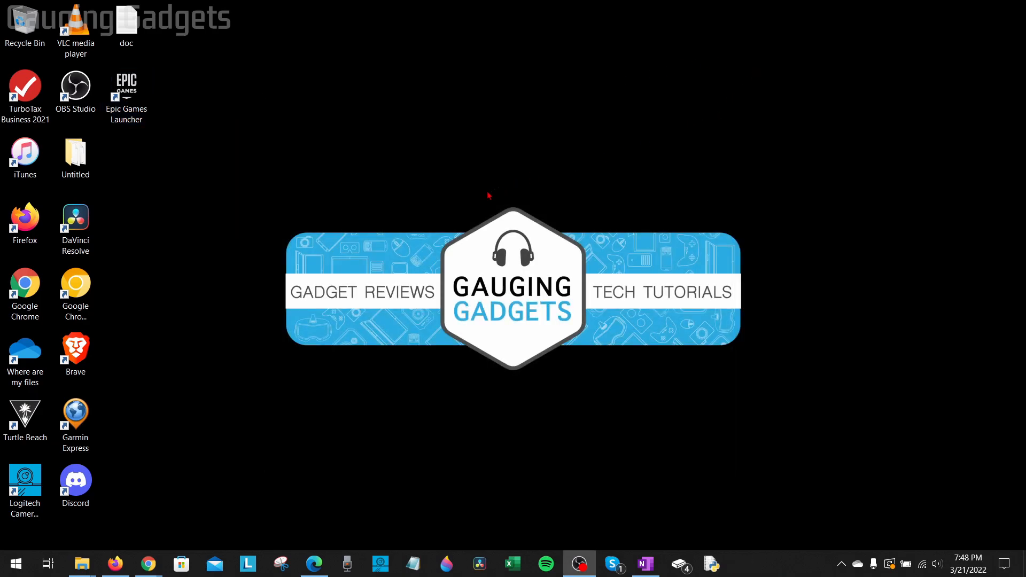
pyautogui.moveTo(251, 176)
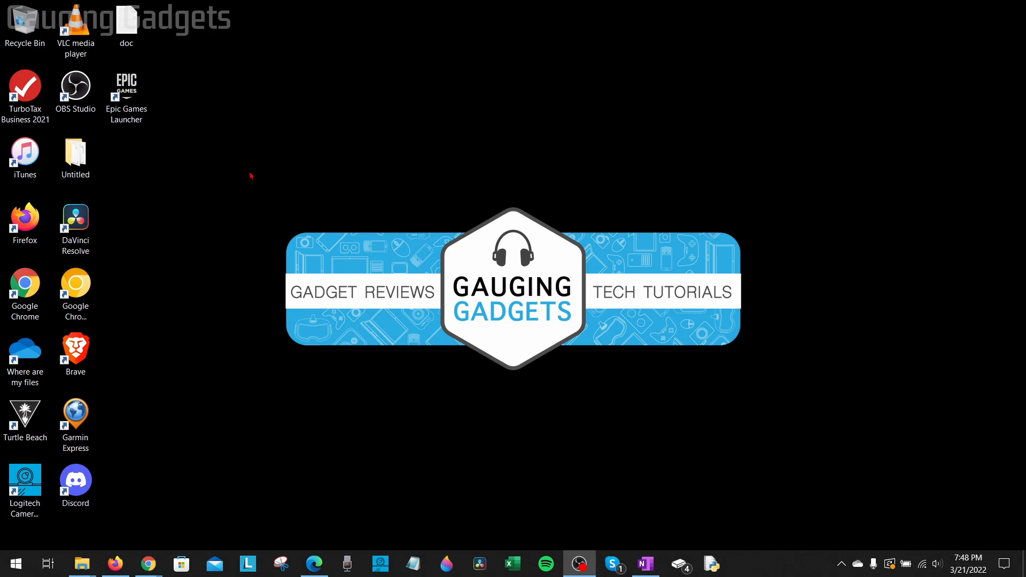
pyautogui.moveTo(215, 161)
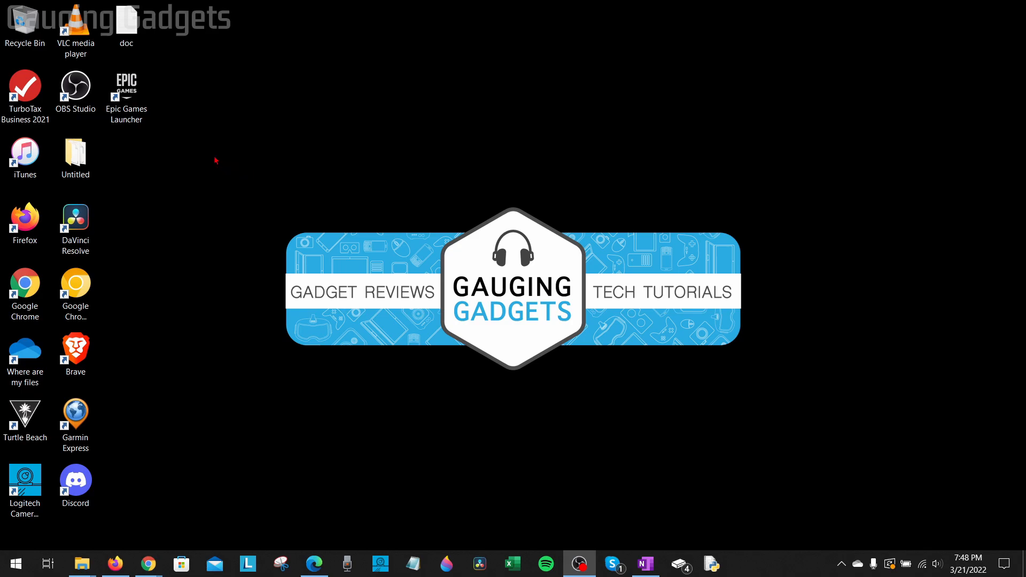
pyautogui.rightClick(126, 92)
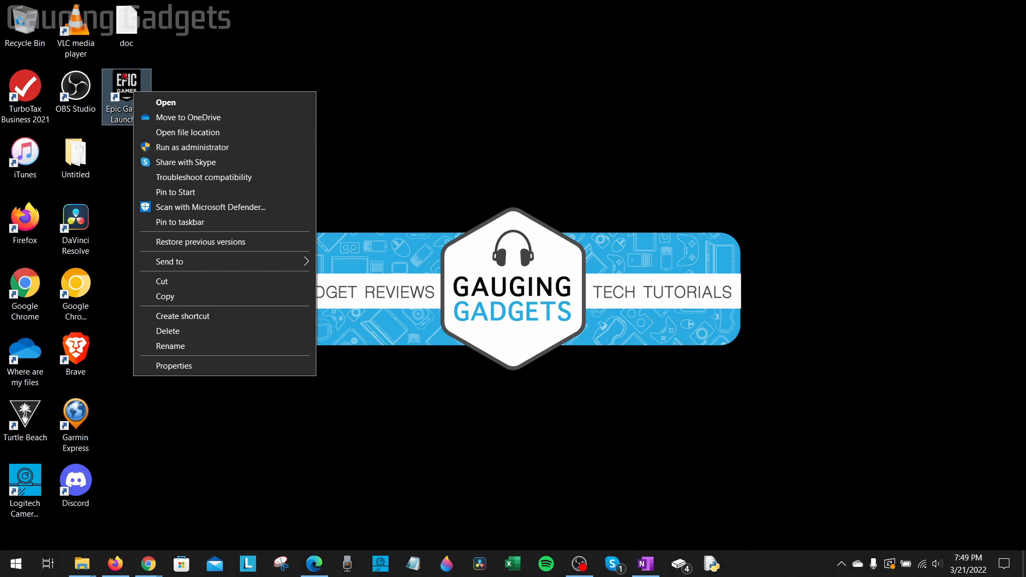
pyautogui.click(366, 214)
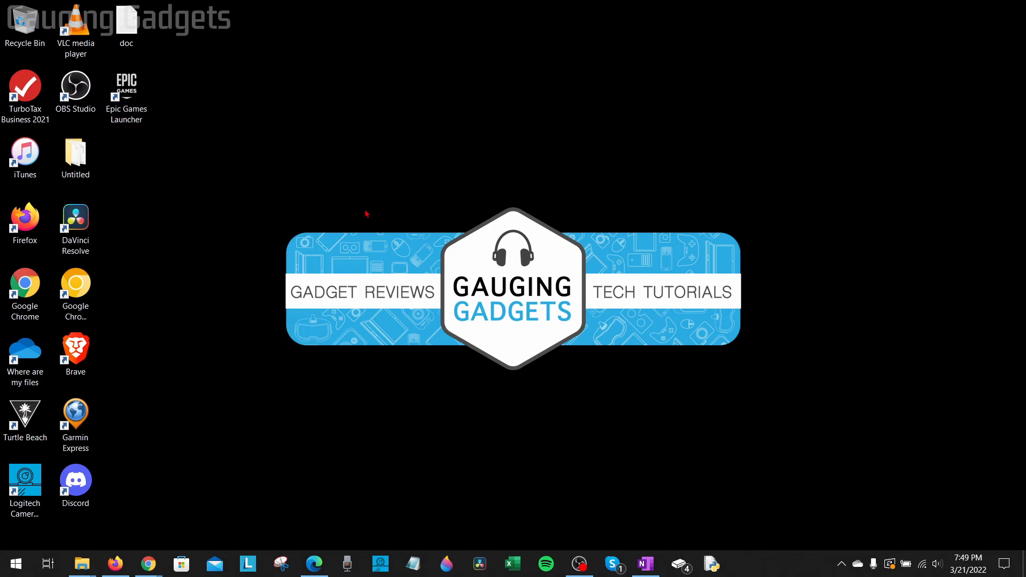
pyautogui.moveTo(360, 217)
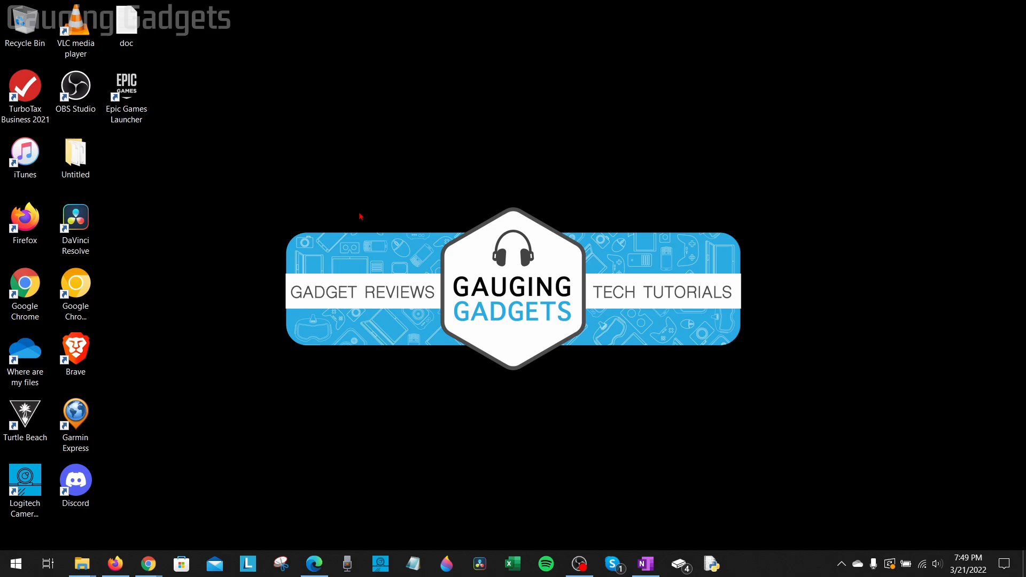
pyautogui.moveTo(387, 209)
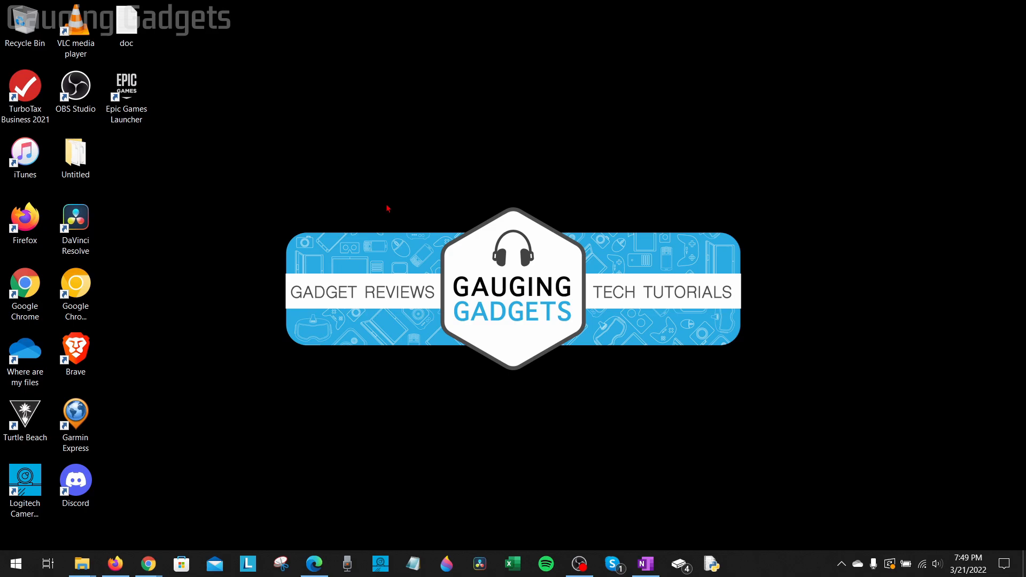
pyautogui.moveTo(393, 203)
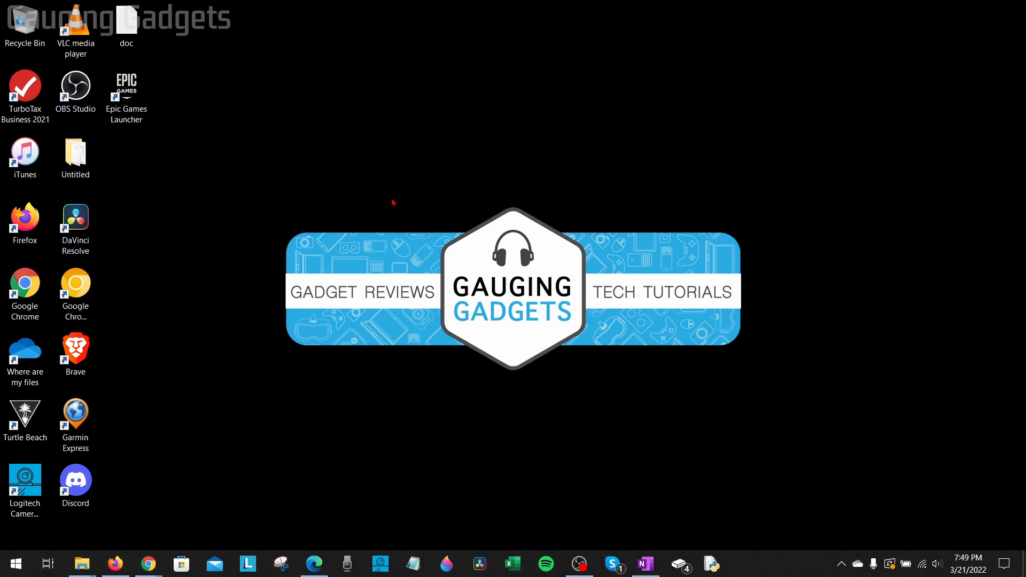
pyautogui.moveTo(401, 200)
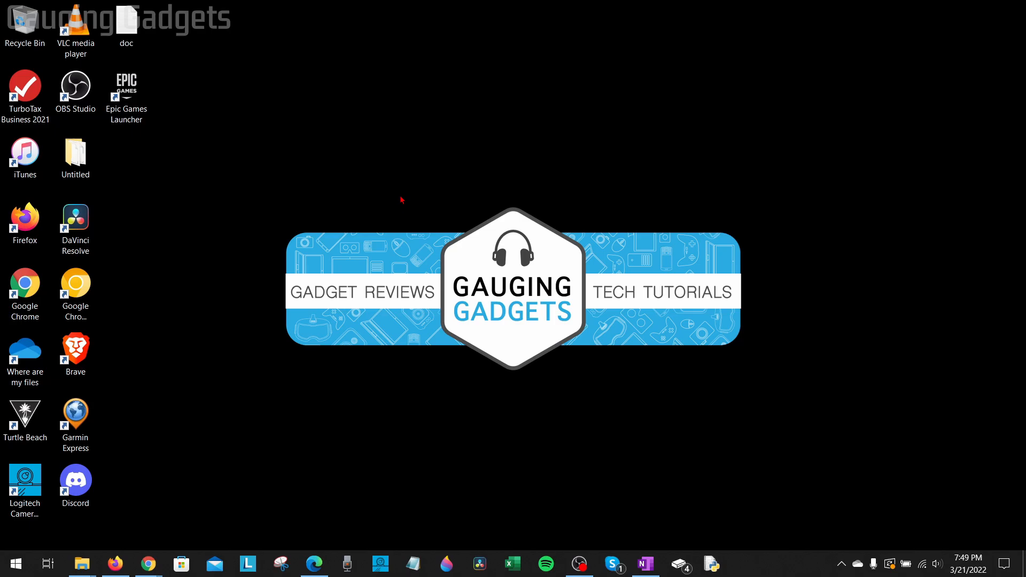
pyautogui.moveTo(321, 249)
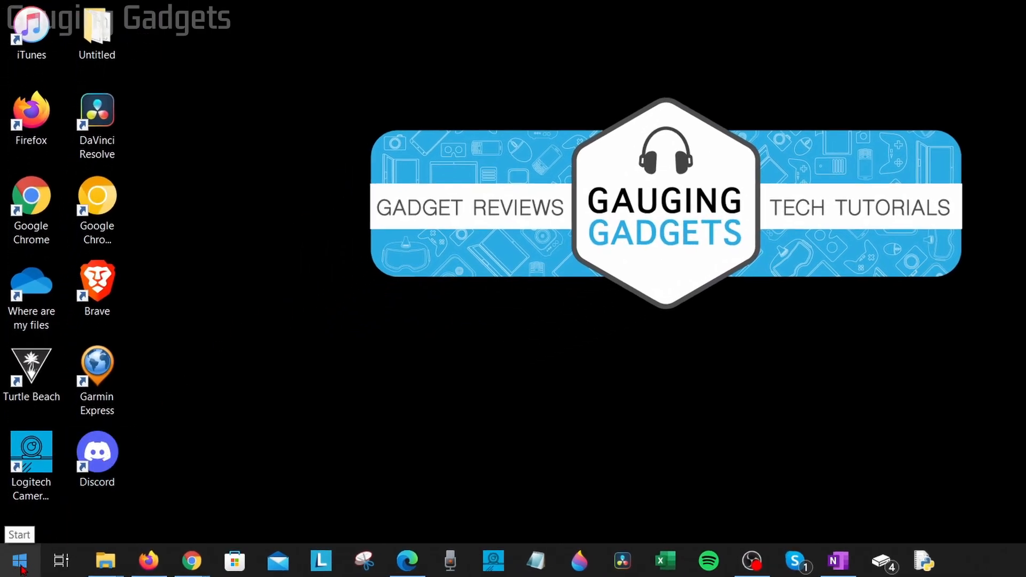
# Search 'control' from Start and open Control Panel from the best match
pyautogui.click(18, 561)
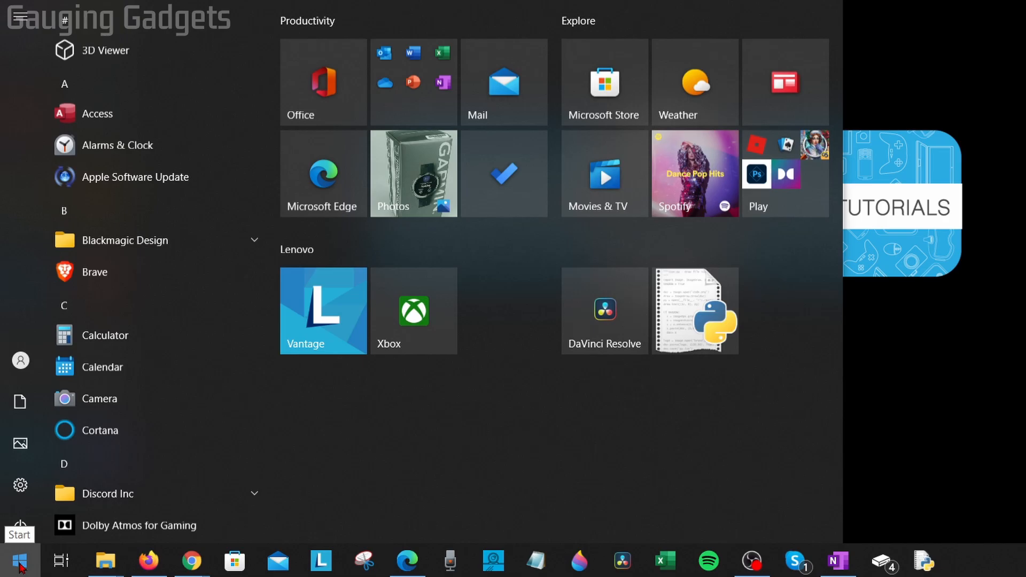
pyautogui.write('control')
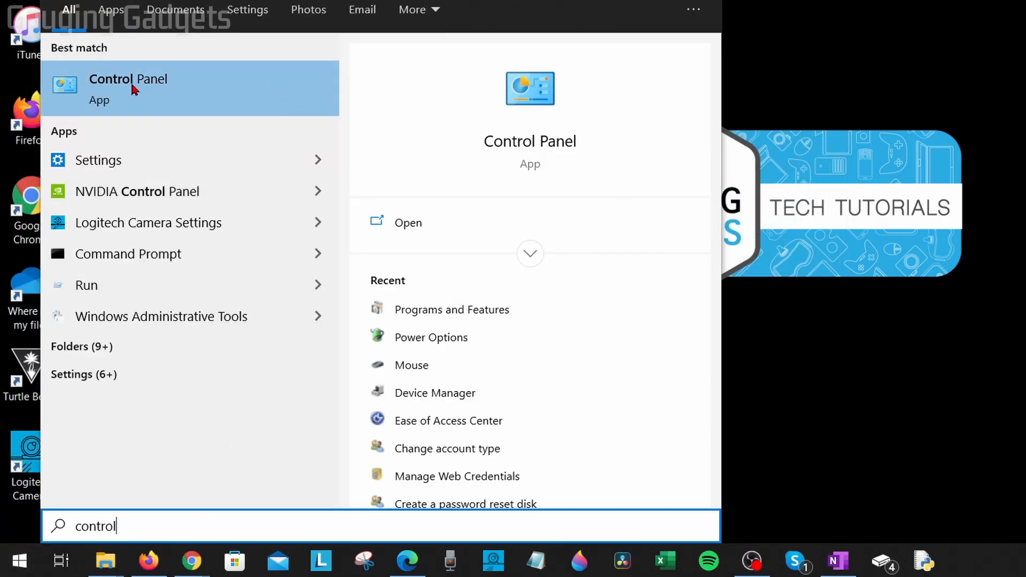
pyautogui.click(128, 88)
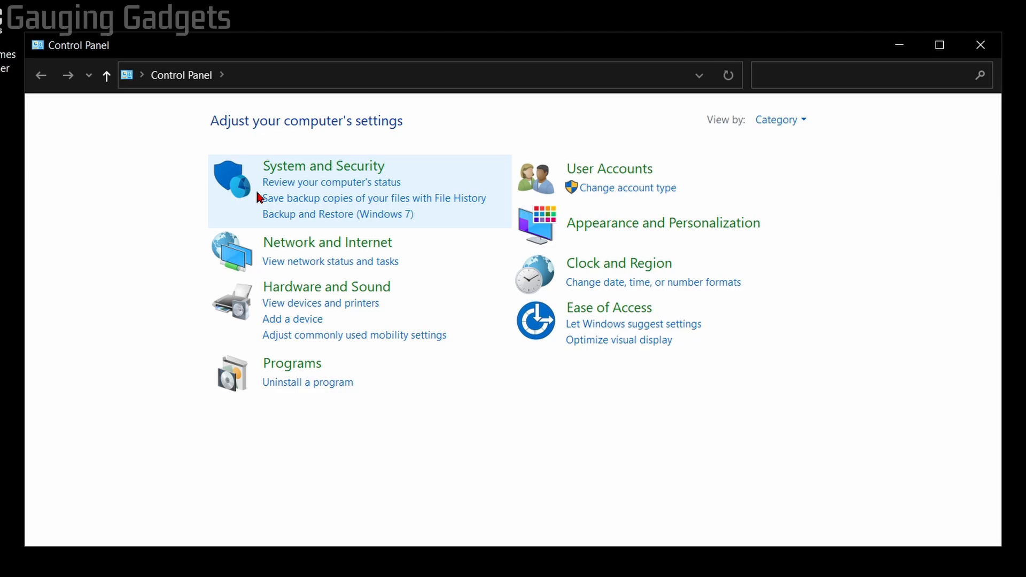
# Go through Programs to the Programs and Features list of installed software
pyautogui.click(292, 363)
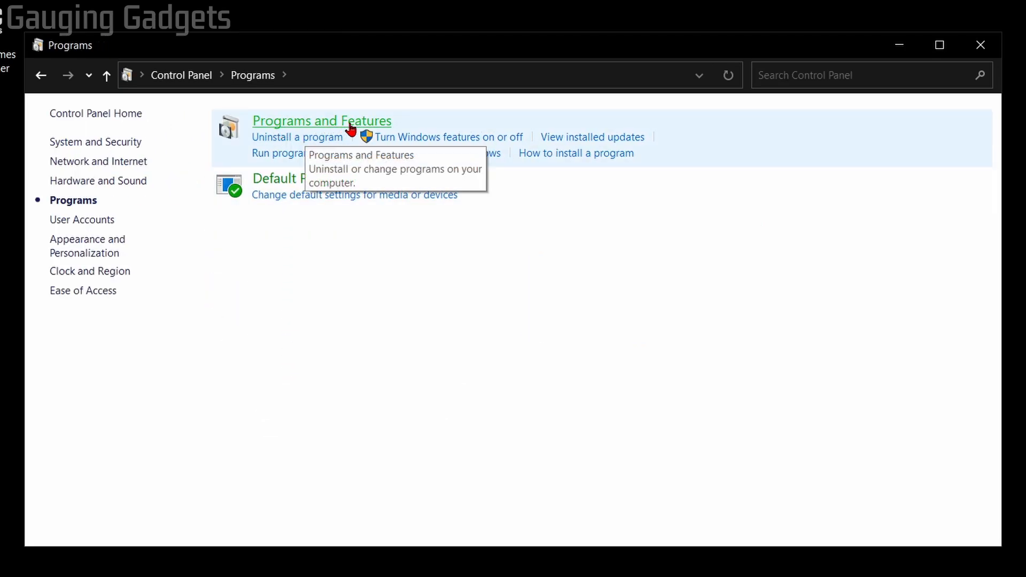
pyautogui.click(322, 121)
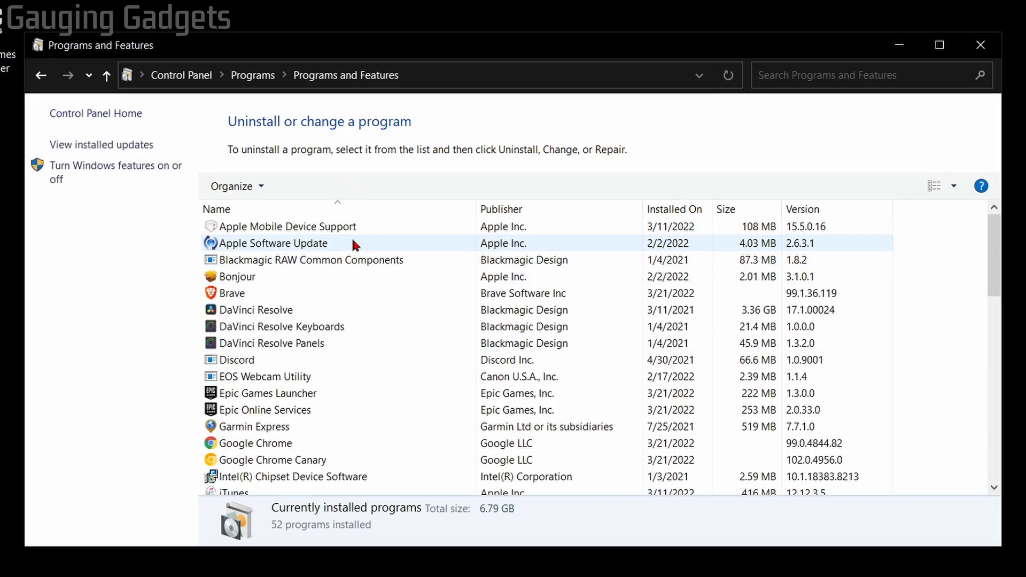
# Select Epic Games Launcher in the installed list and bring up its Uninstall/Repair menu
pyautogui.click(264, 376)
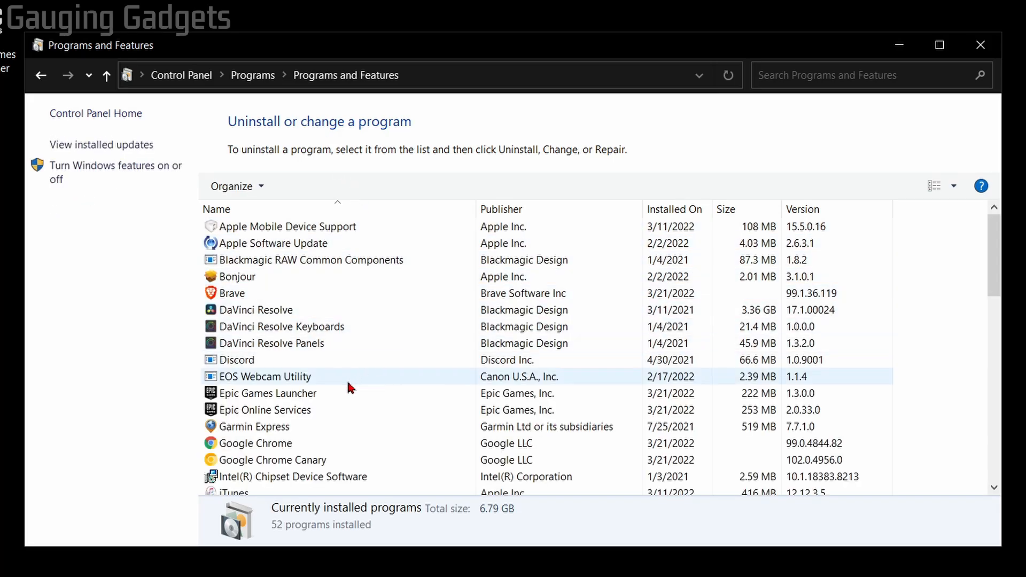
pyautogui.click(268, 393)
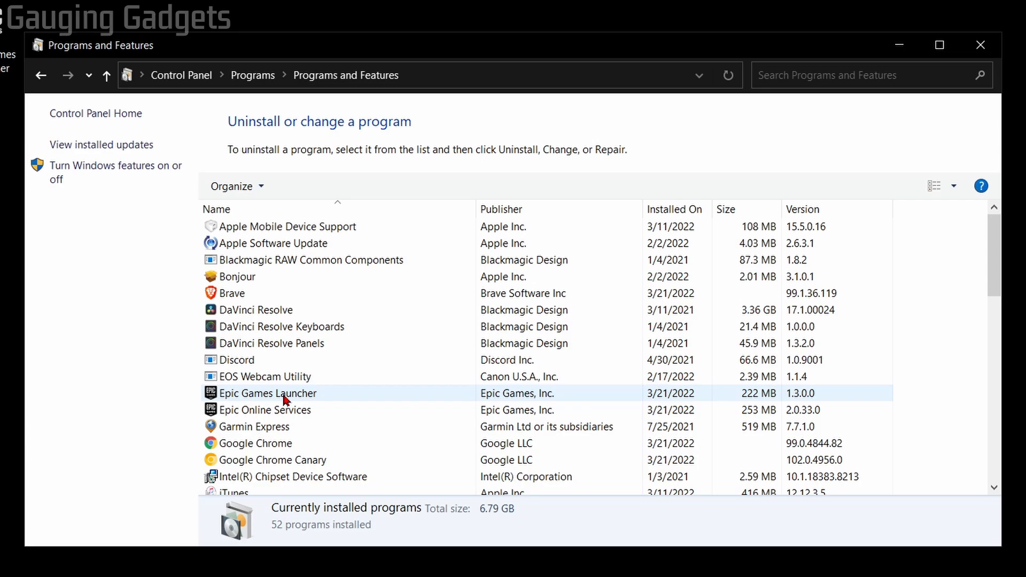
pyautogui.rightClick(269, 392)
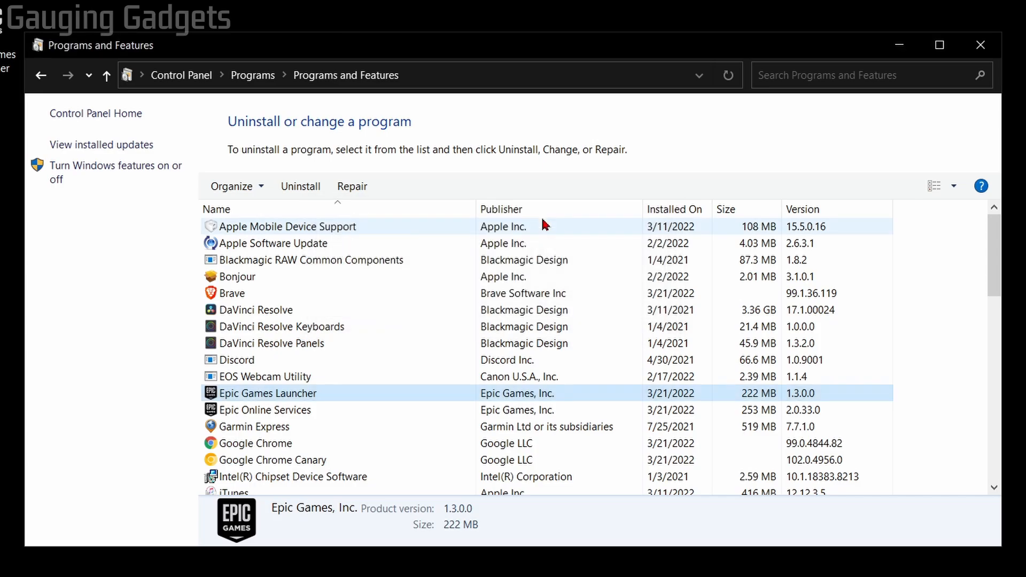
pyautogui.moveTo(728, 188)
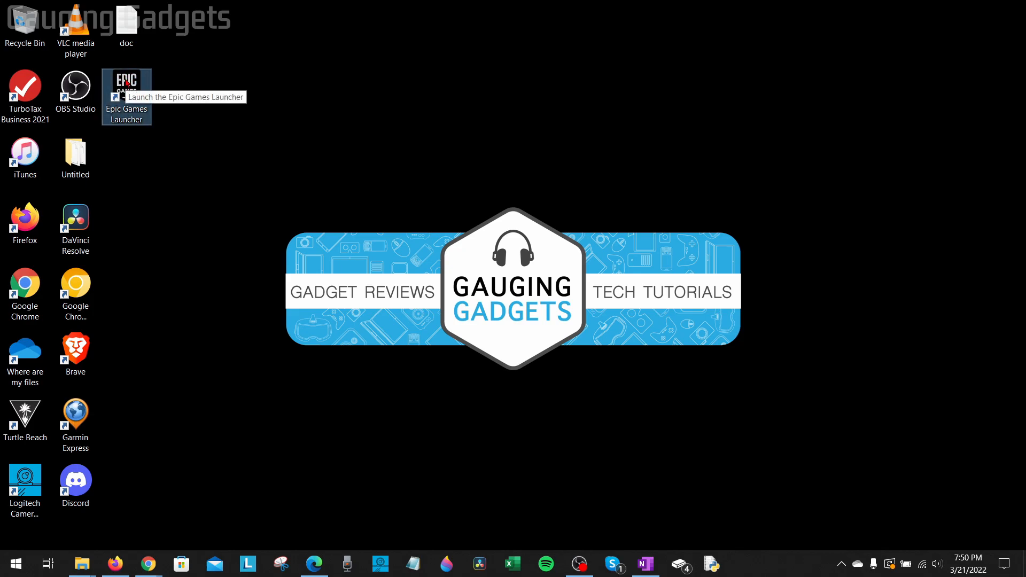
pyautogui.moveTo(399, 172)
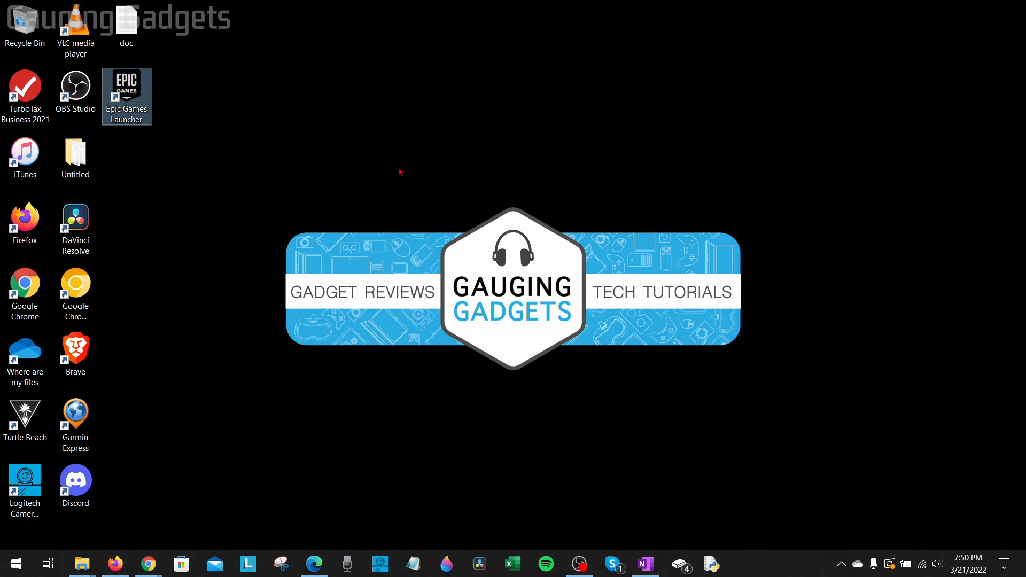
pyautogui.moveTo(390, 189)
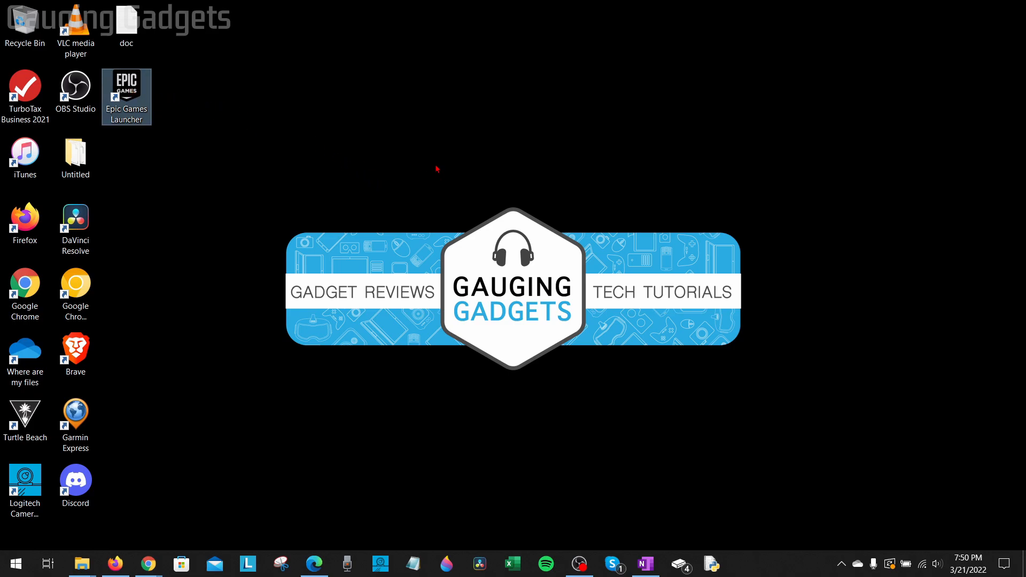
pyautogui.moveTo(440, 175)
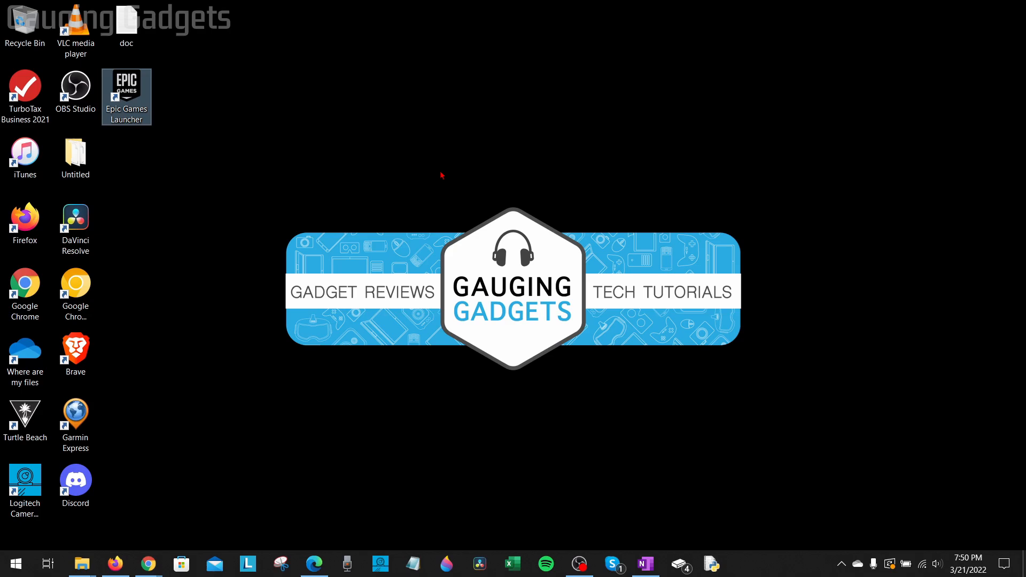
pyautogui.moveTo(459, 181)
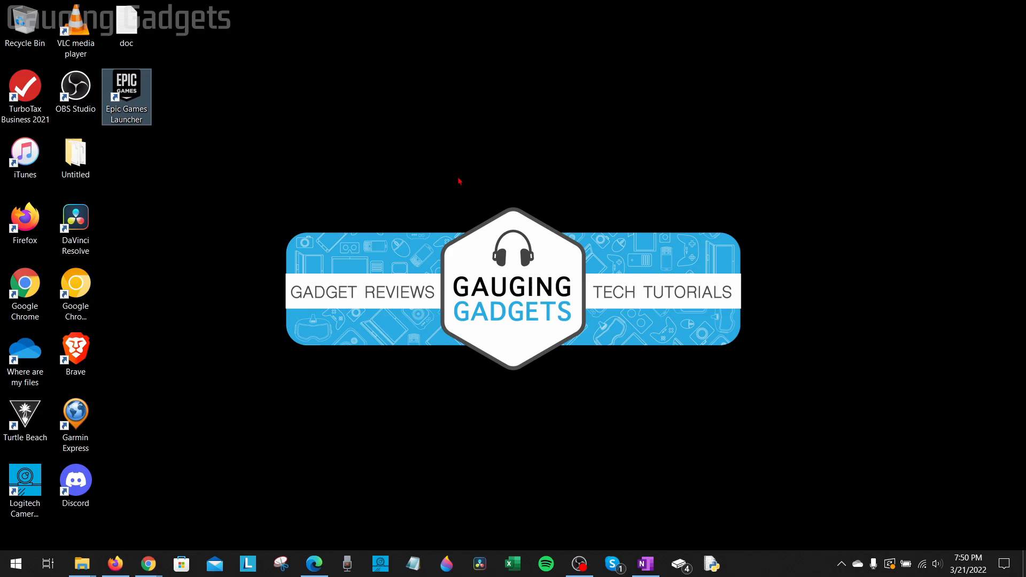